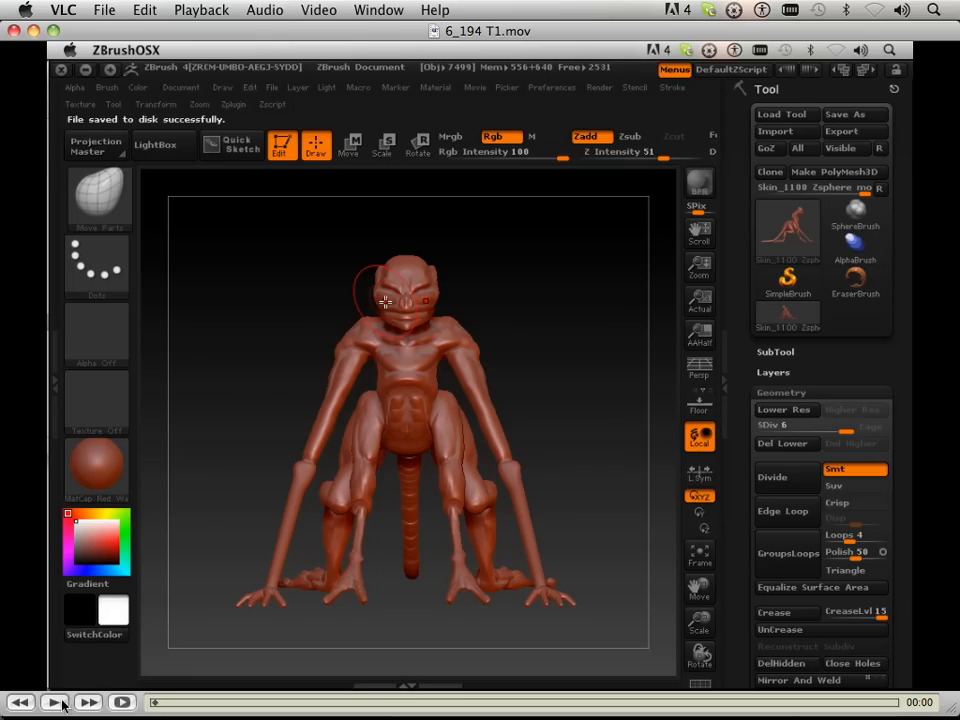
- Hide everything but the head polygroup at subdivision level 3
click(54, 702)
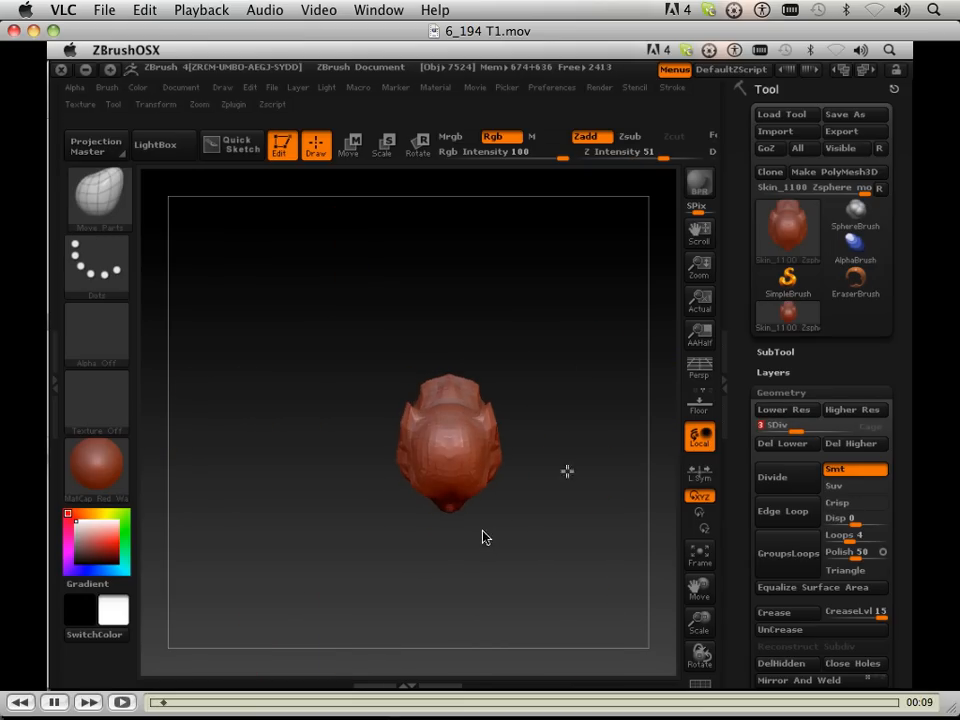
- Drop the head to SDiv 1 to check its base shape, then step it back up
click(784, 410)
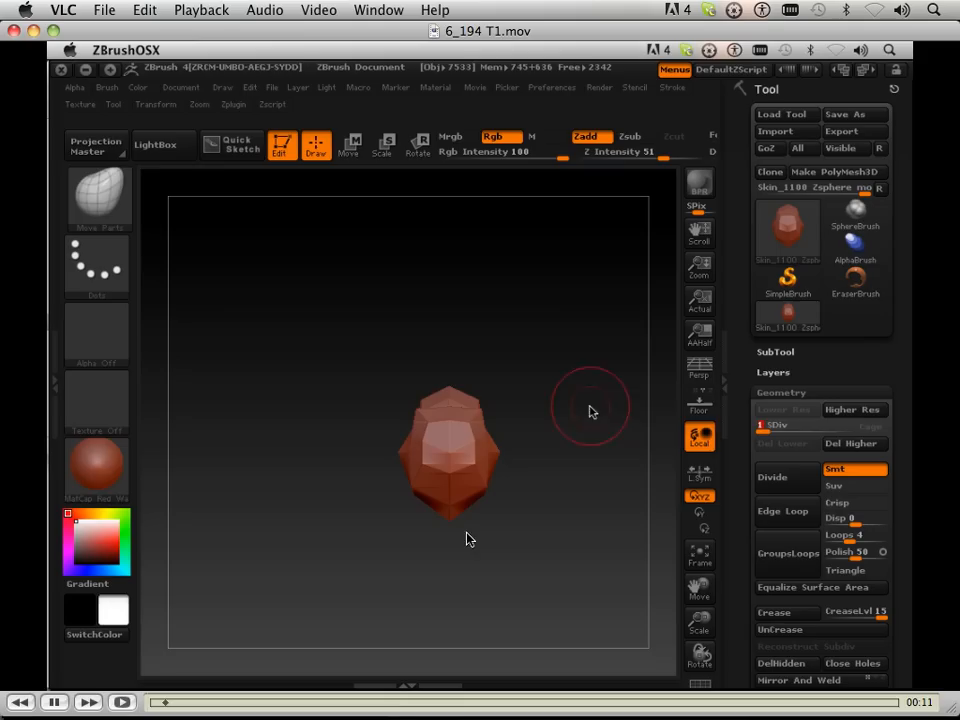
mouse_move(485, 415)
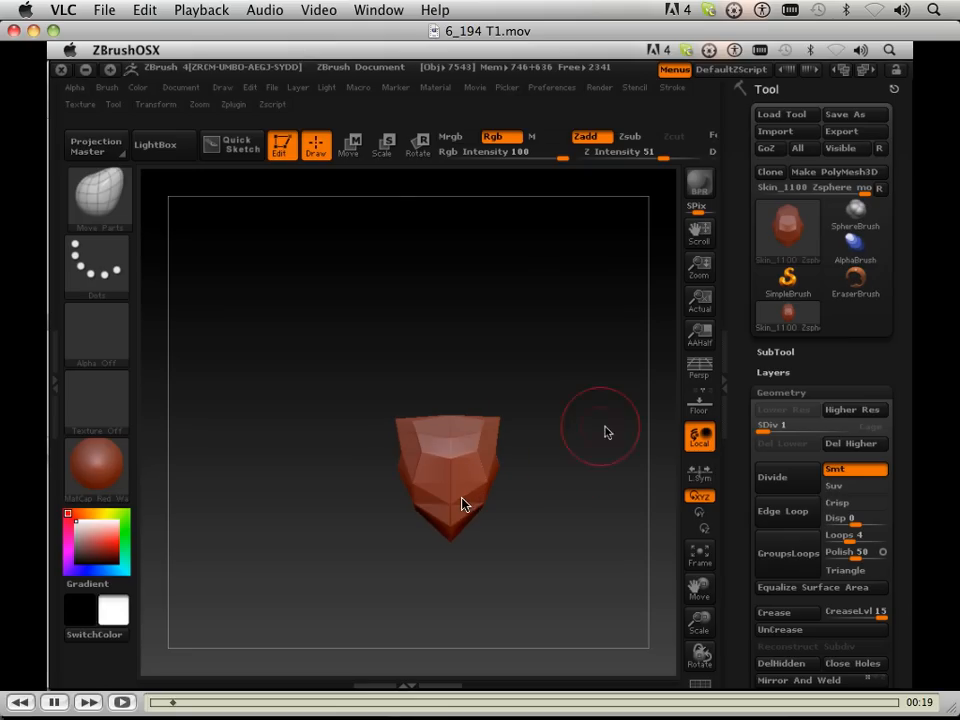
click(785, 477)
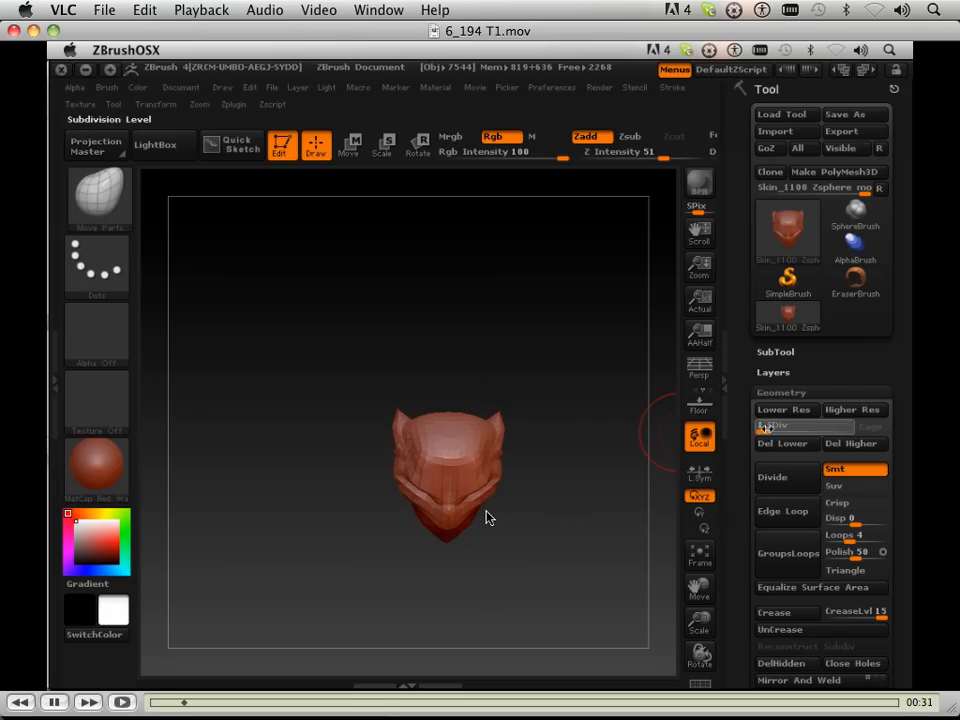
click(784, 409)
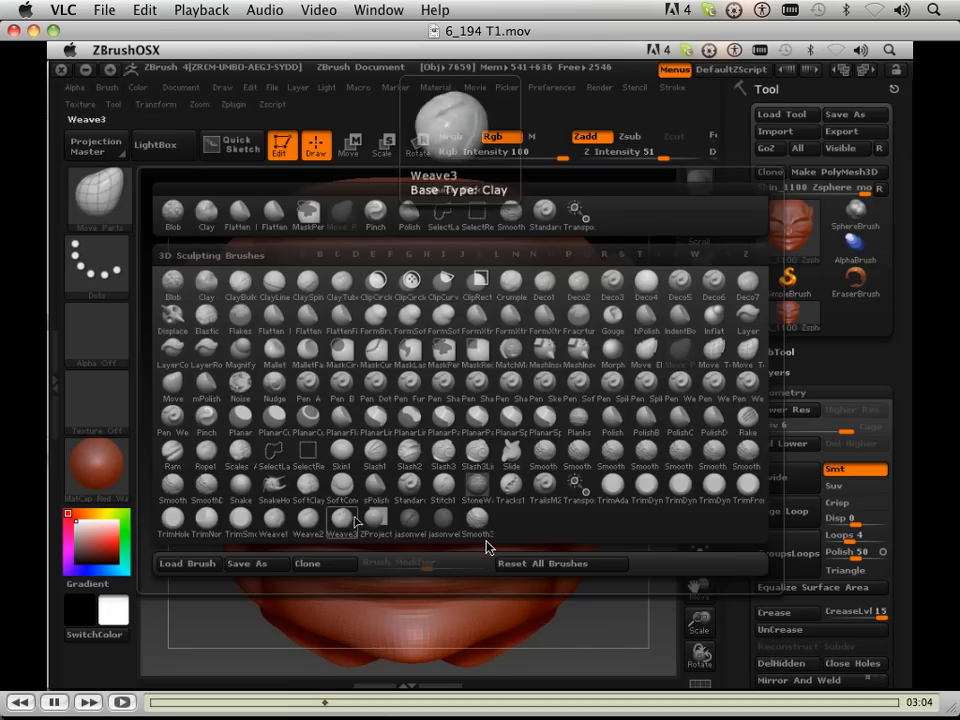
- Choose the Standard brush from the 3D Sculpting Brushes palette
click(340, 533)
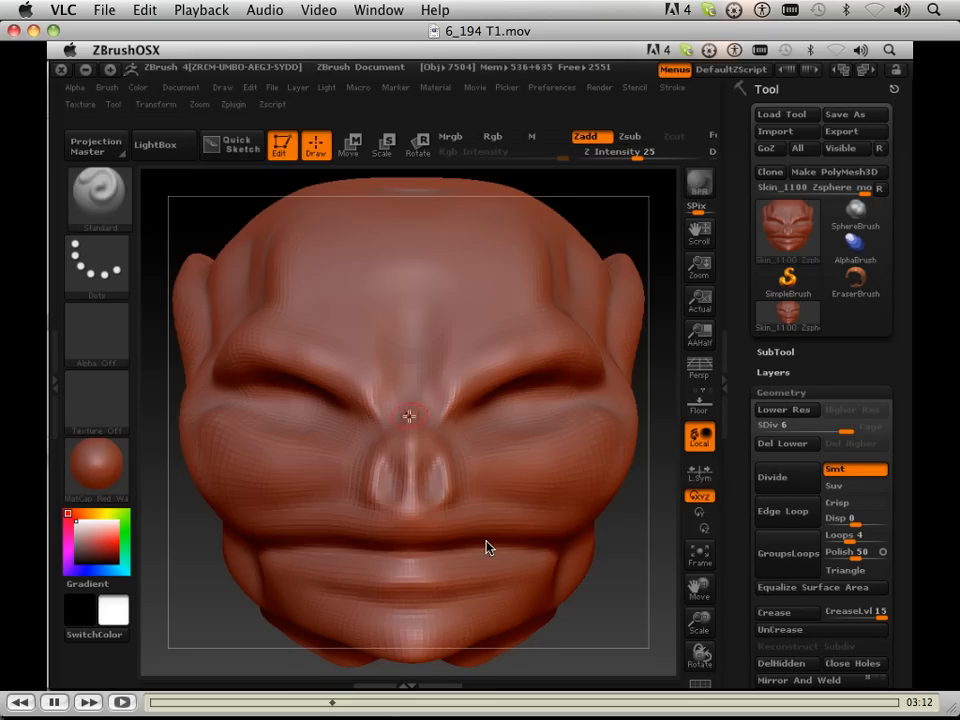
- Unhide the full creature body and divide the mesh to add a subdivision level
click(492, 136)
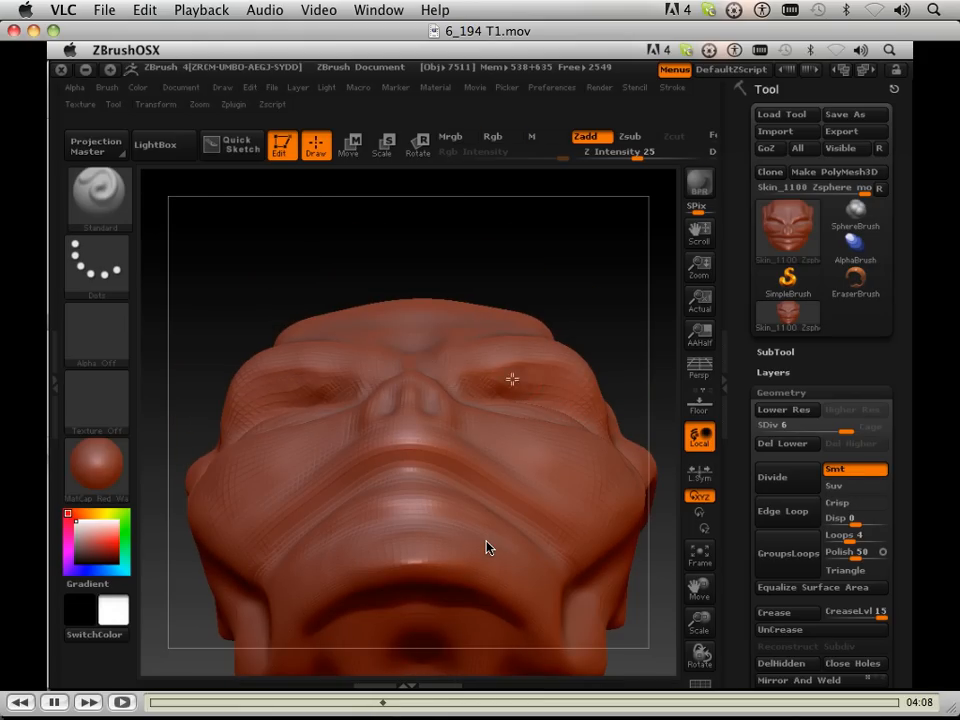
click(492, 136)
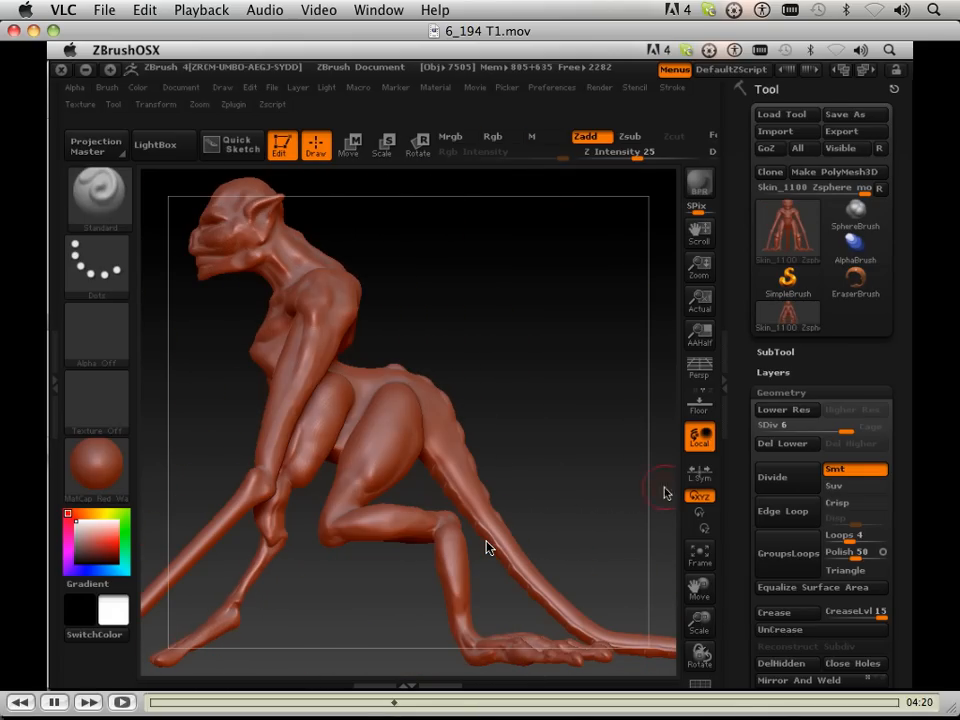
click(786, 477)
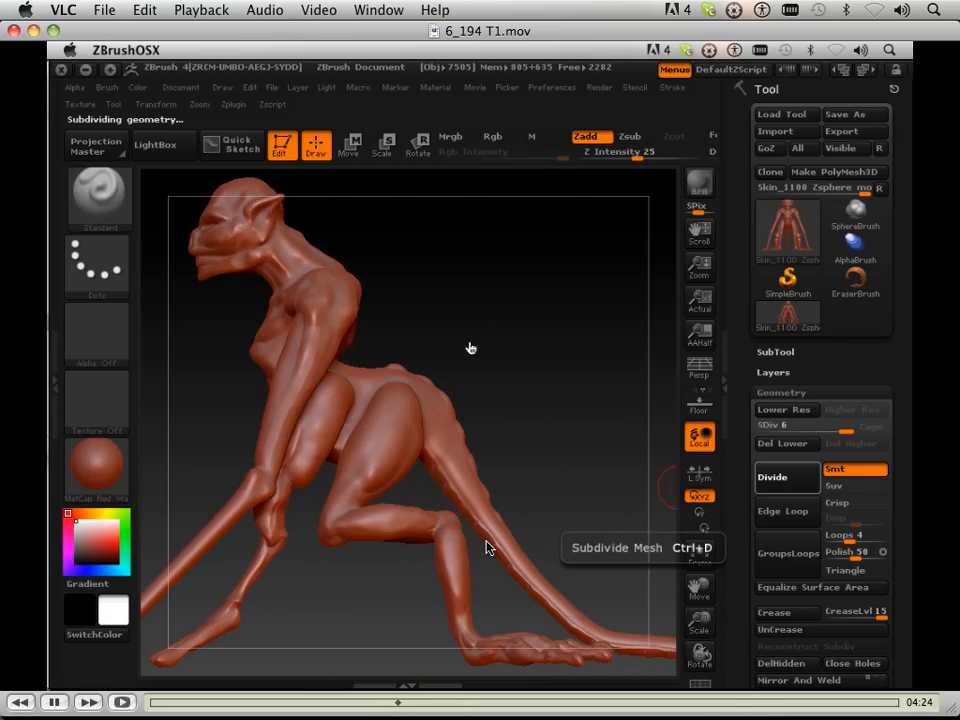
- Isolate the head again at SDiv 5, then return it to its highest level
click(786, 477)
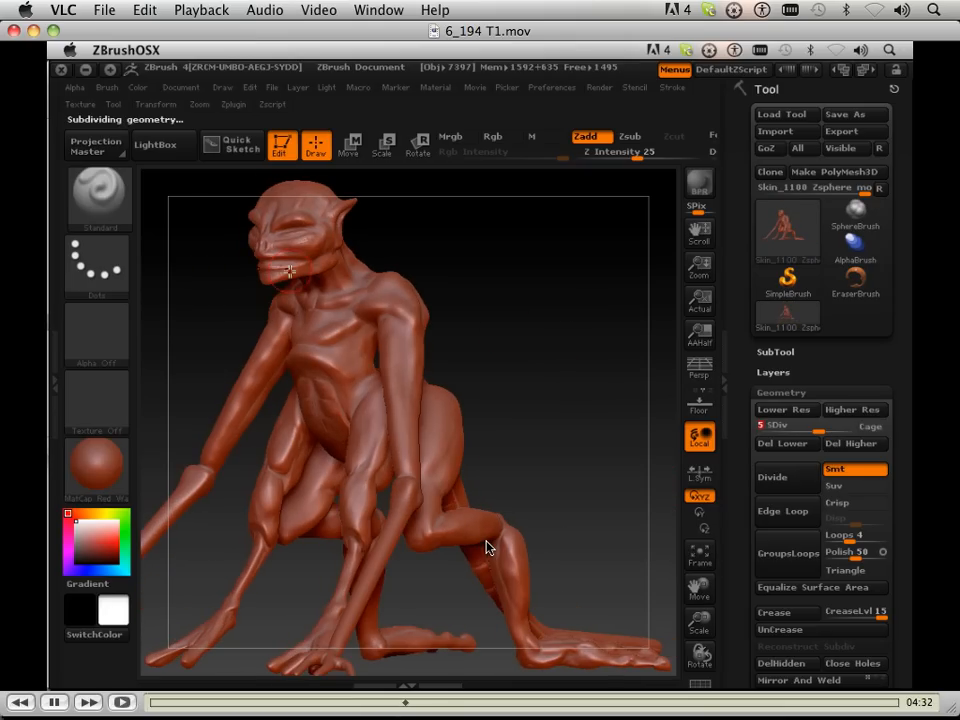
click(855, 114)
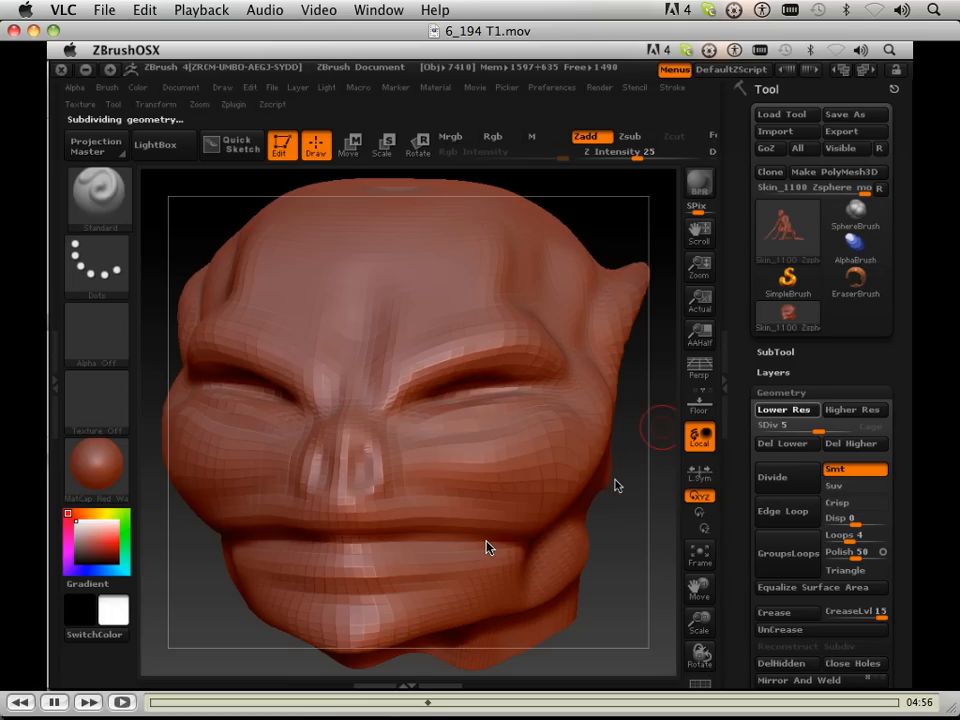
mouse_move(548, 445)
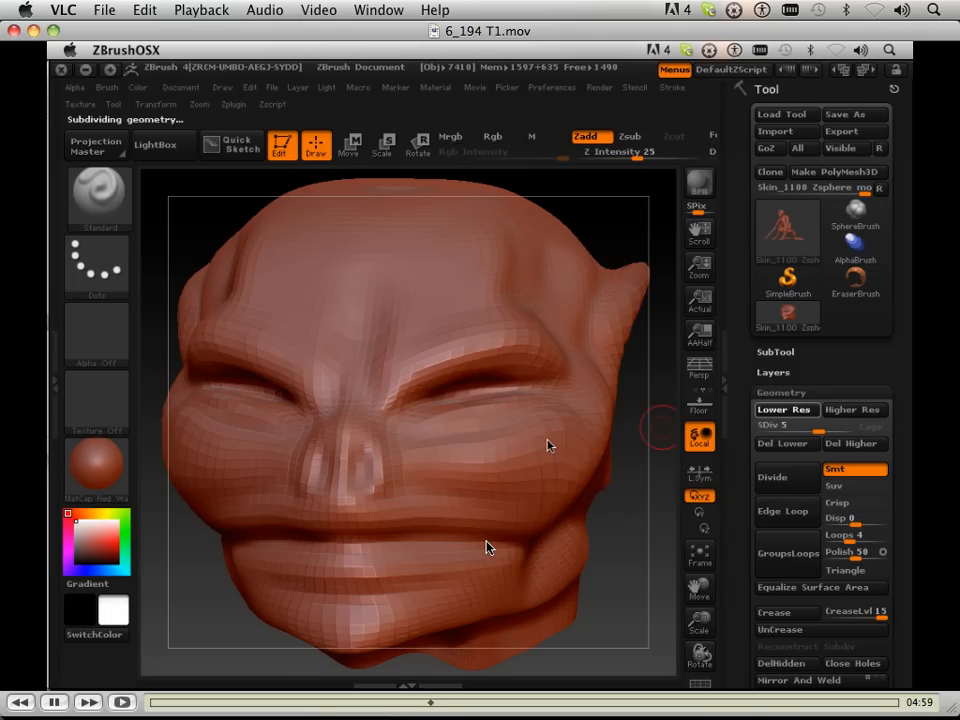
click(784, 409)
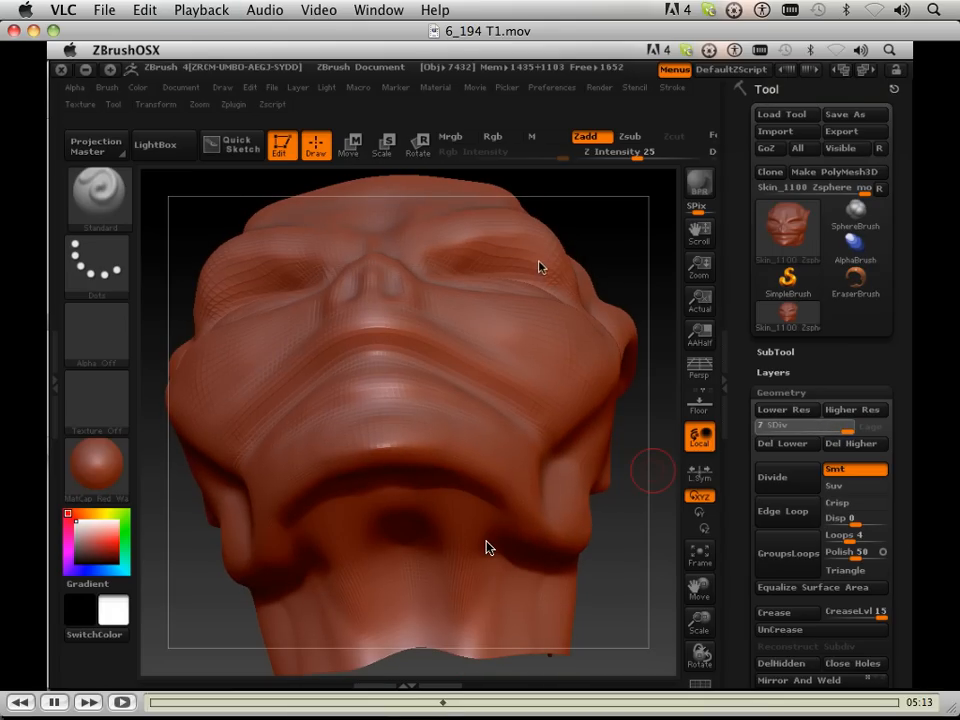
mouse_move(525, 267)
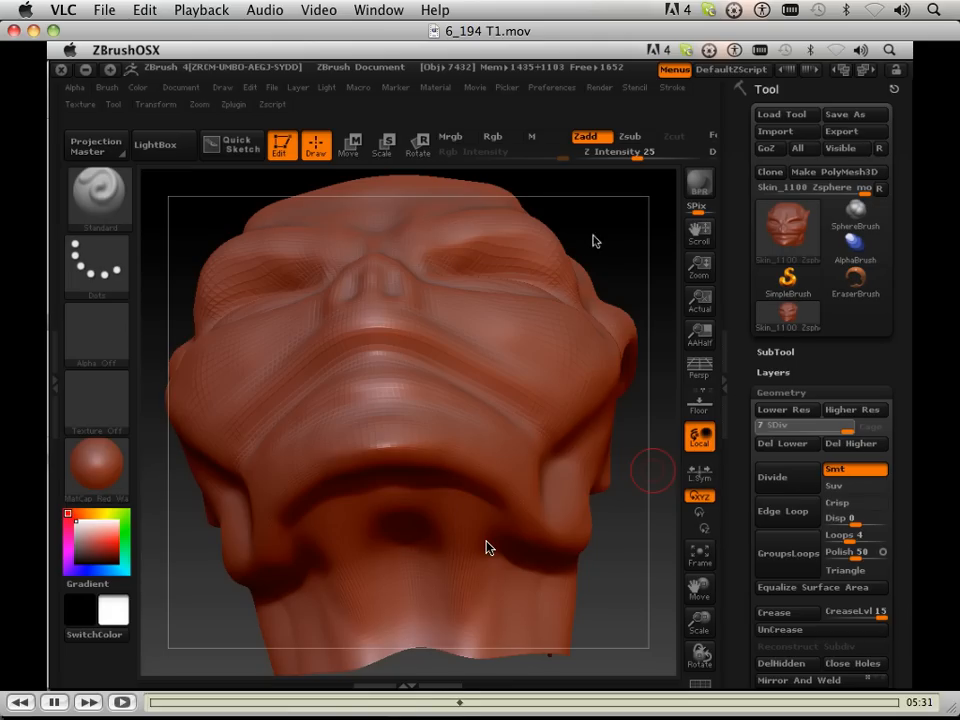
- At SDiv 7, pinch the eye and cheek creases and swell the cheeks
click(784, 409)
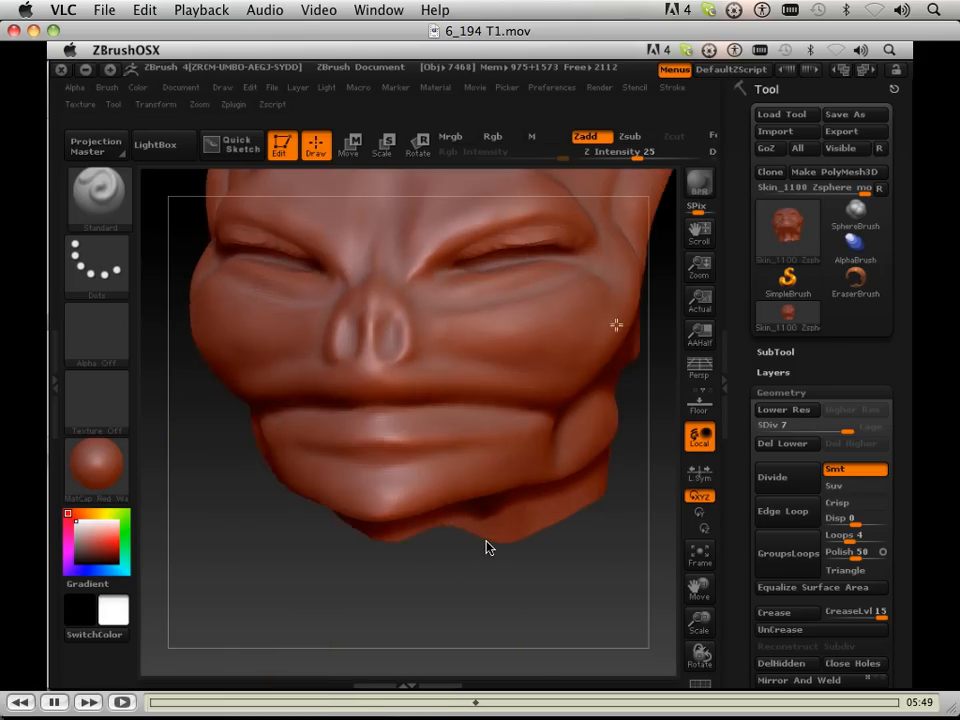
click(492, 137)
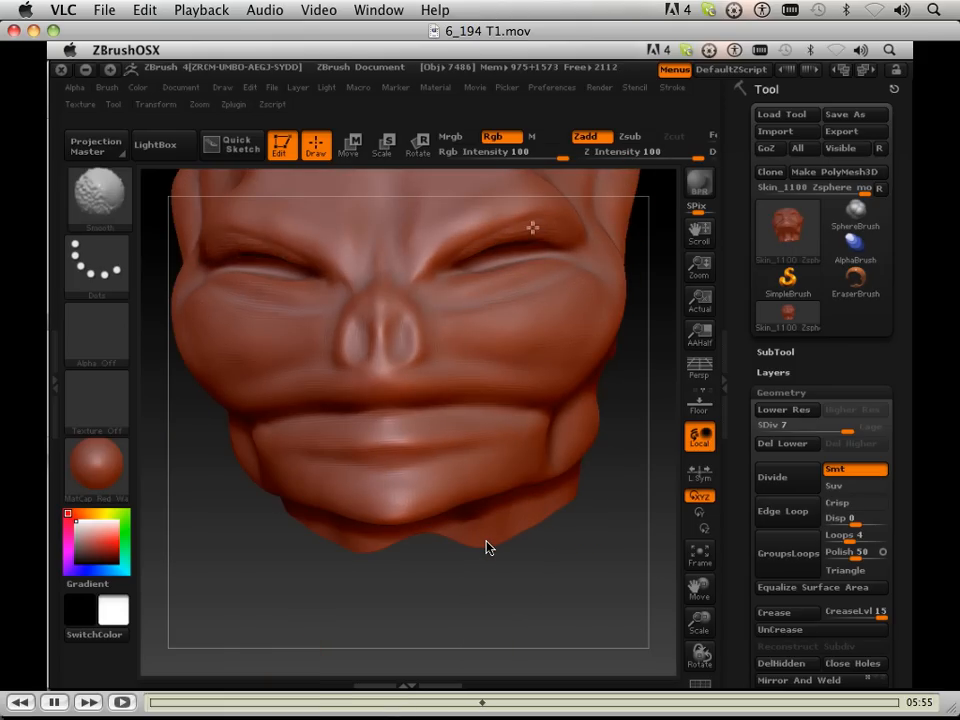
click(97, 197)
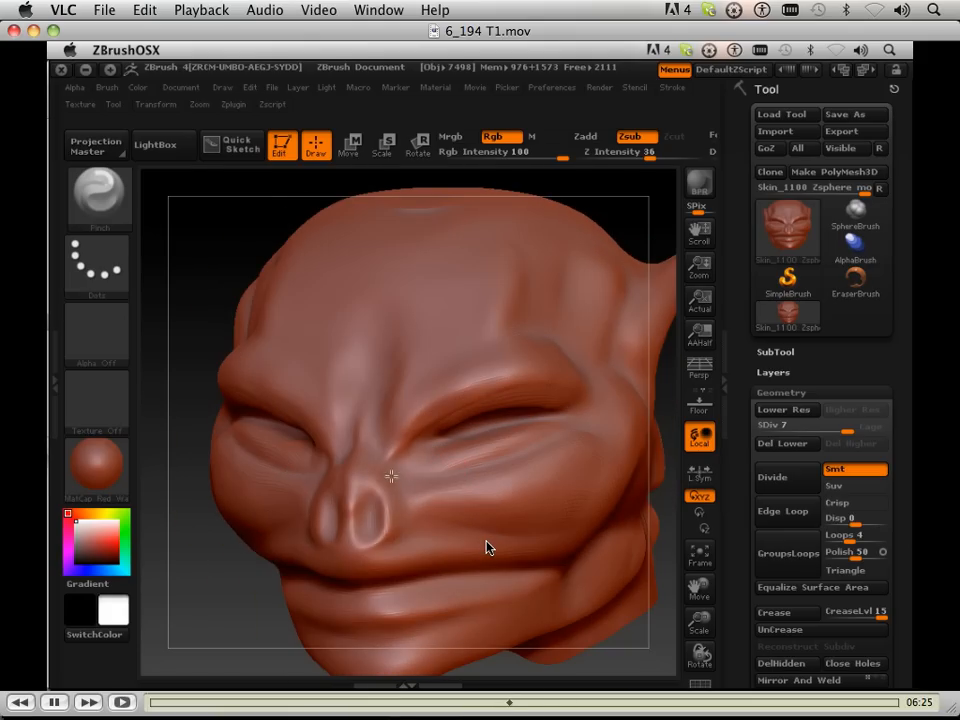
drag(390, 477, 437, 589)
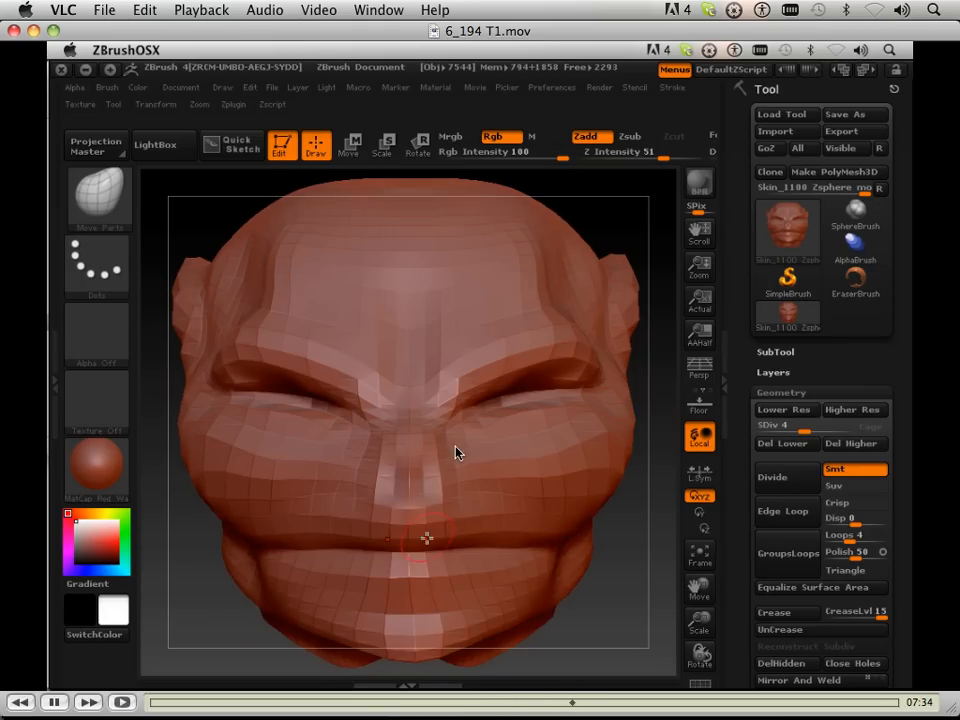
- Turn the head to profile and push the lips forward with the Move brush
drag(455, 453, 537, 450)
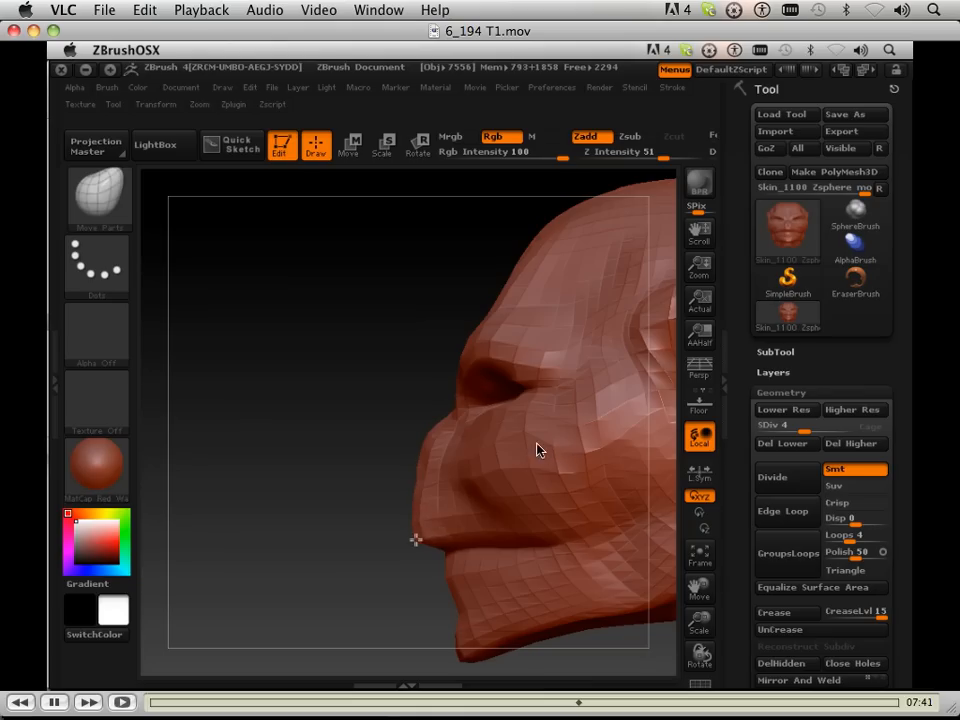
drag(540, 450, 480, 490)
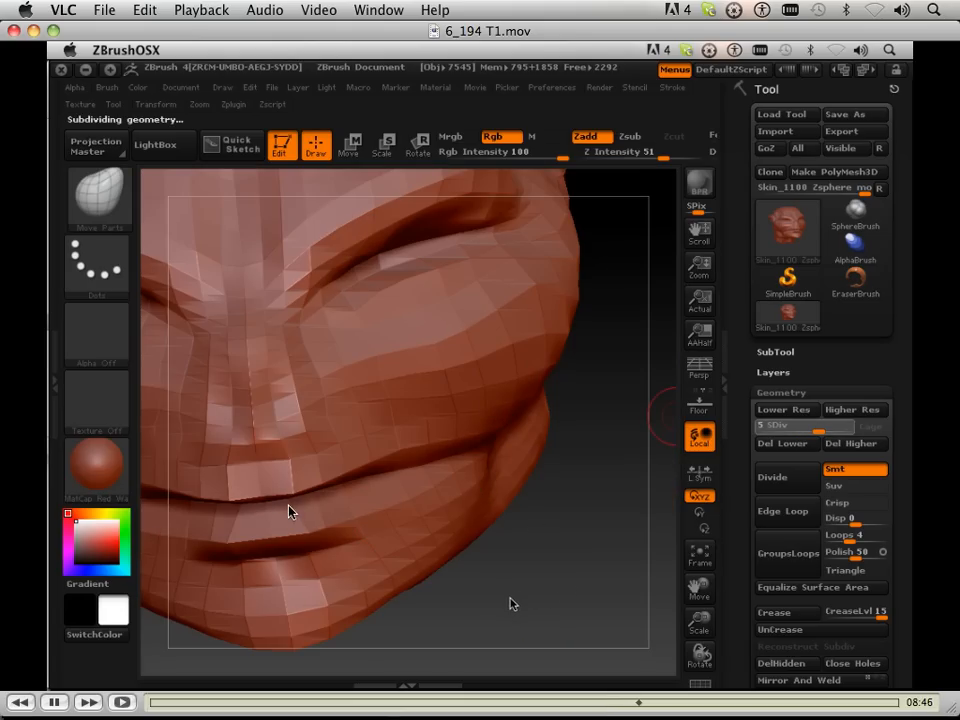
- Step to SDiv 5 and pull a V-shaped notch into the upper lip below the nose
click(699, 555)
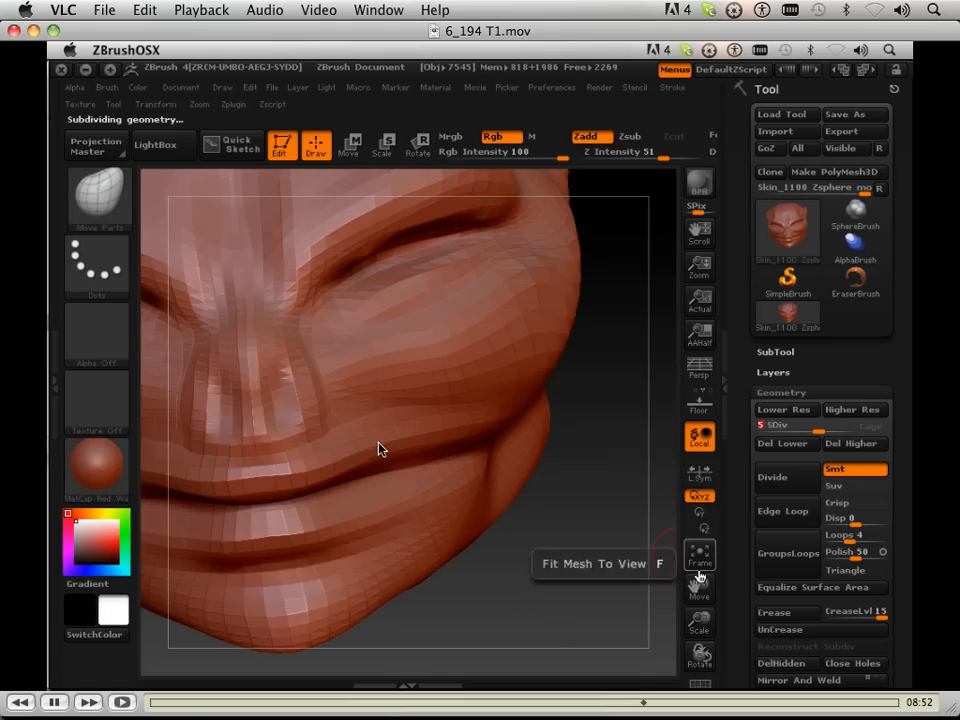
click(699, 555)
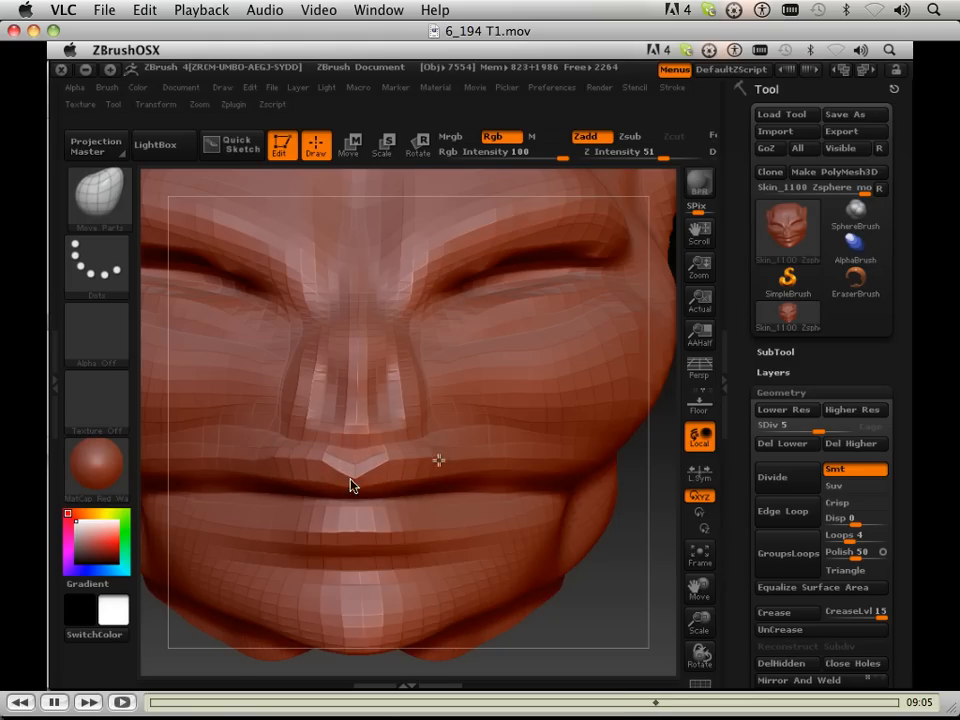
drag(350, 485, 445, 495)
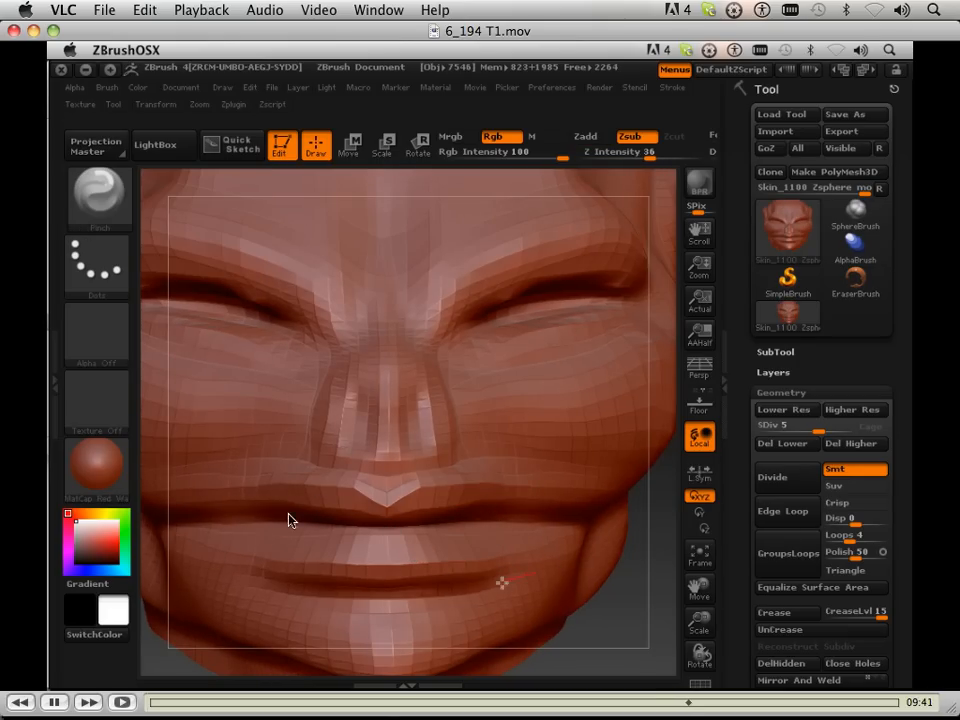
mouse_move(545, 500)
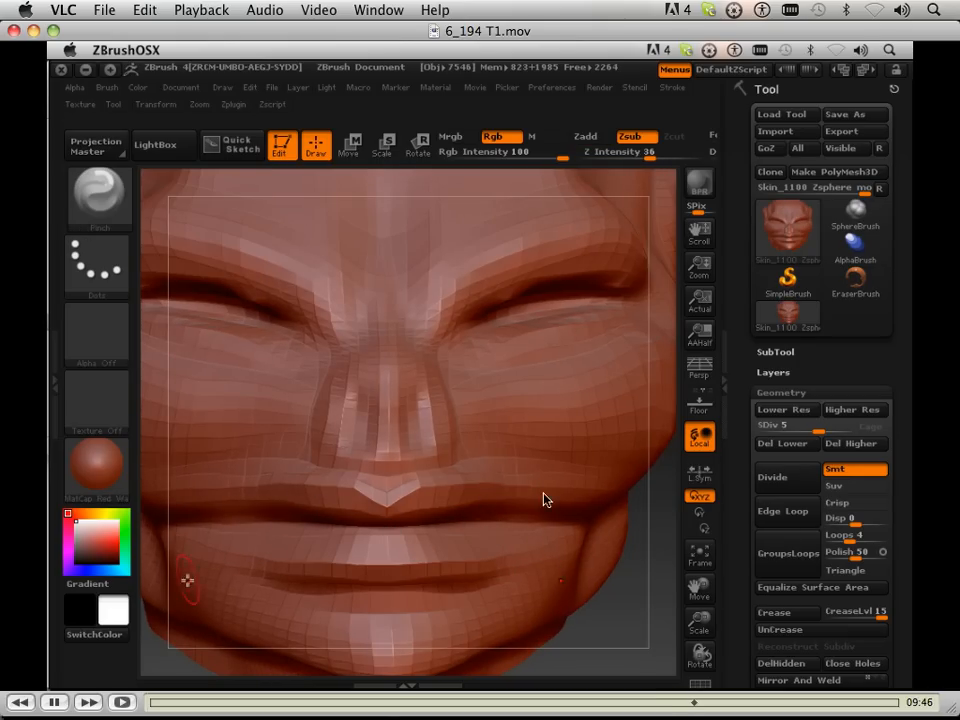
- Carve a crease into the mouth corner with the Pinch brush in Zsub
drag(545, 500, 335, 527)
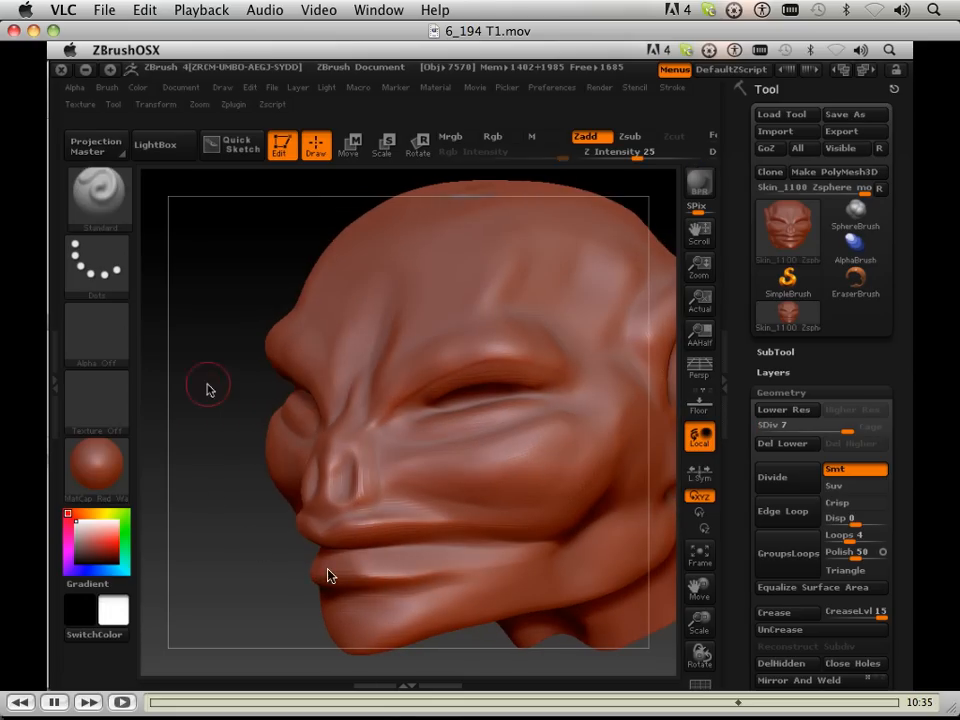
- Lower the head from SDiv 7 toward level 4 for broad reshaping
click(493, 136)
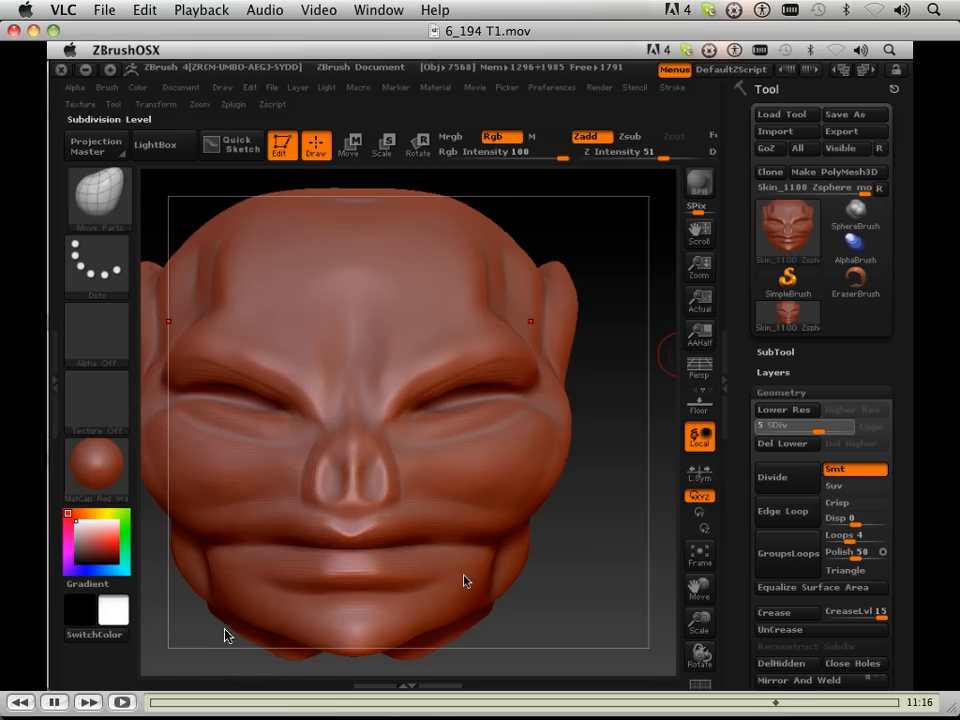
mouse_move(370, 372)
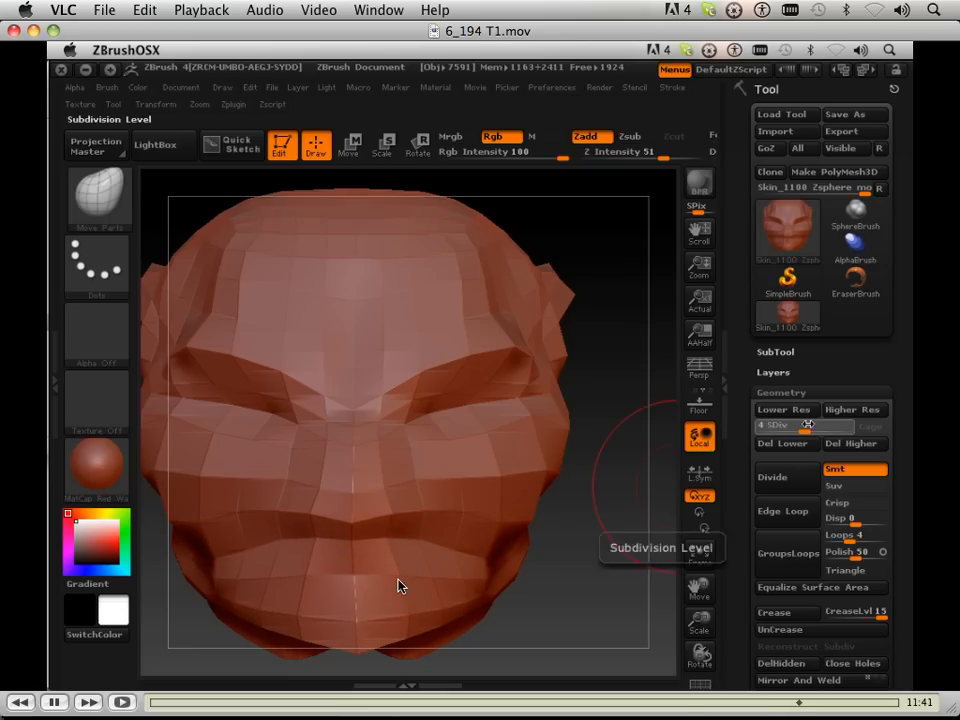
- At SDiv 4, drag the jaw outward into a broader, heavier form
click(786, 476)
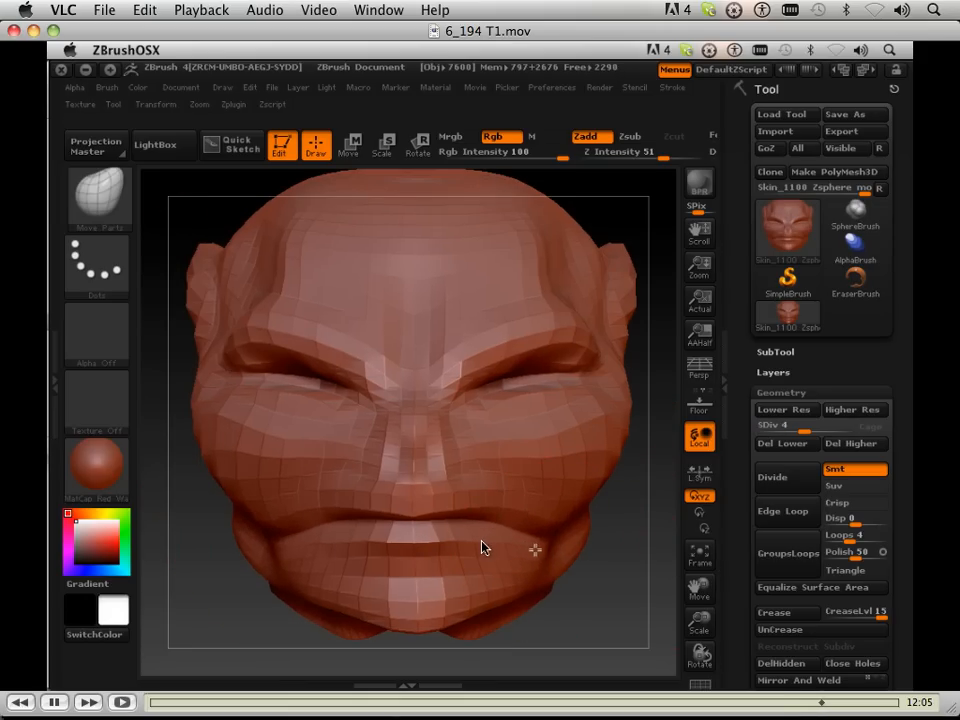
drag(480, 548, 450, 555)
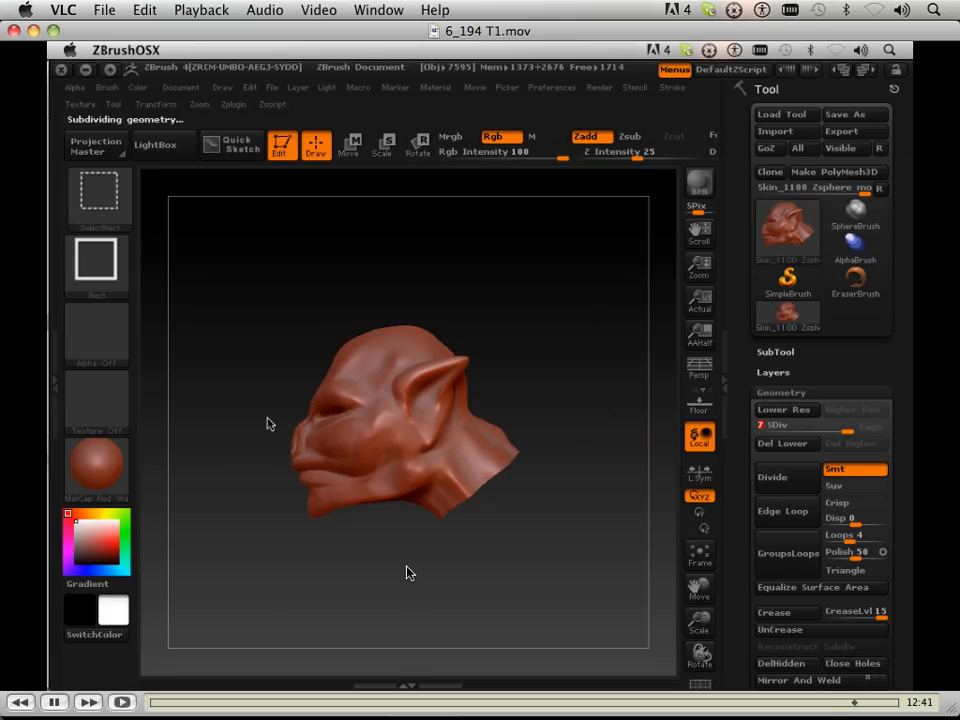
mouse_move(420, 513)
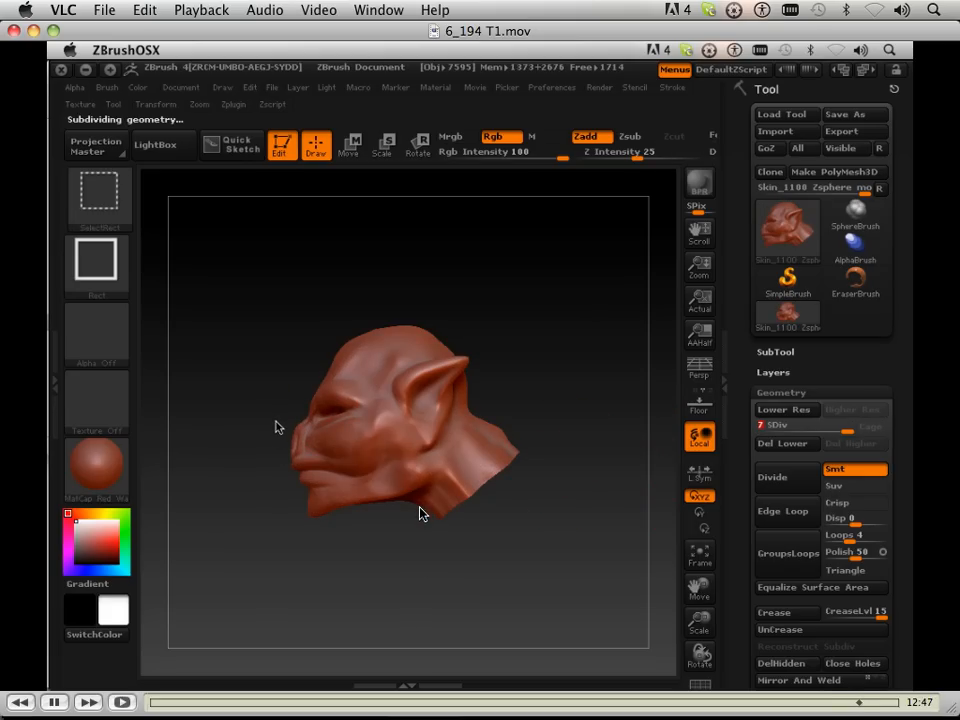
mouse_move(414, 534)
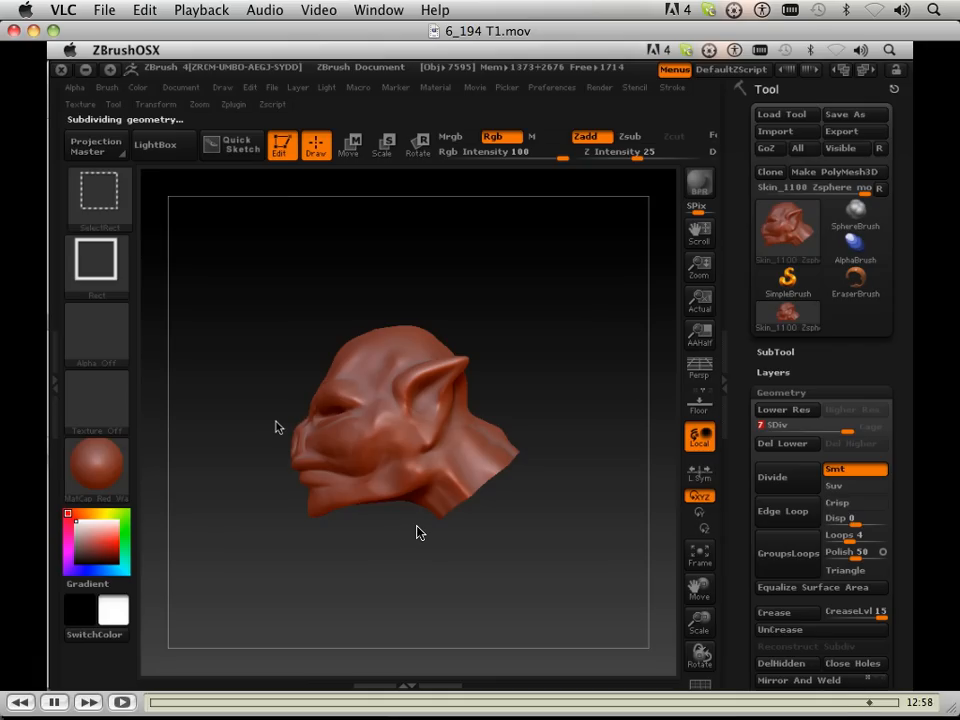
mouse_move(403, 538)
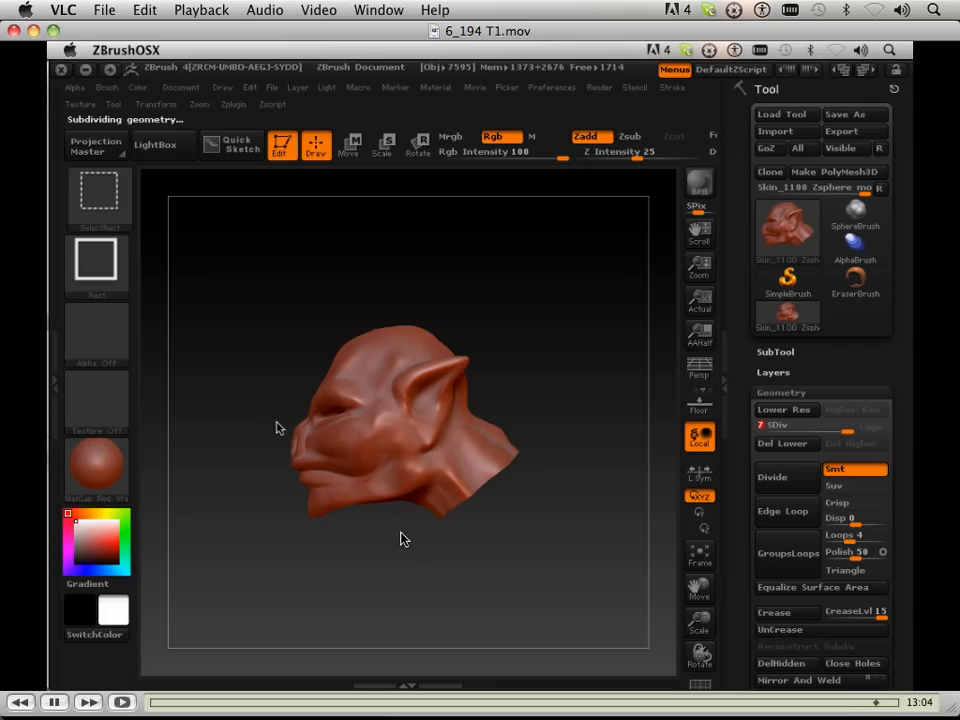